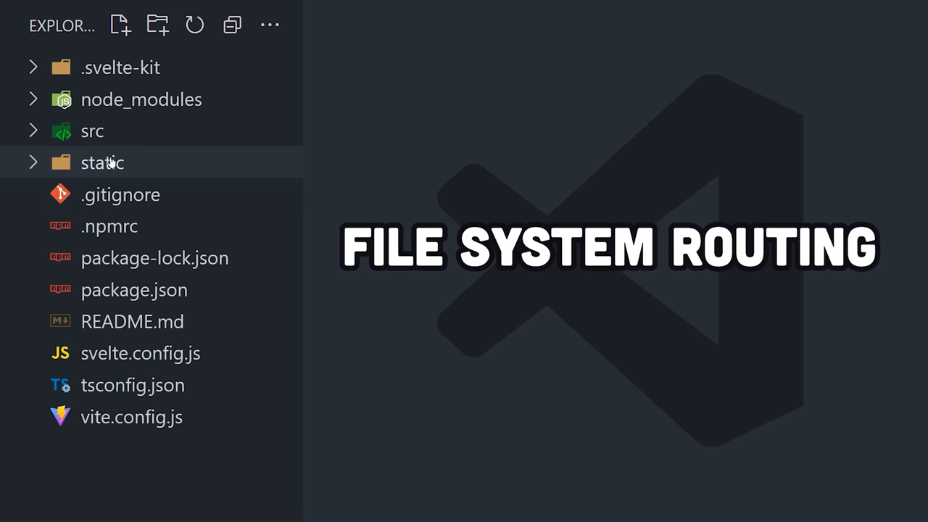
# Expand src so the routes and items folders list their +error, +layout, +page and +server files.
pyautogui.click(93, 130)
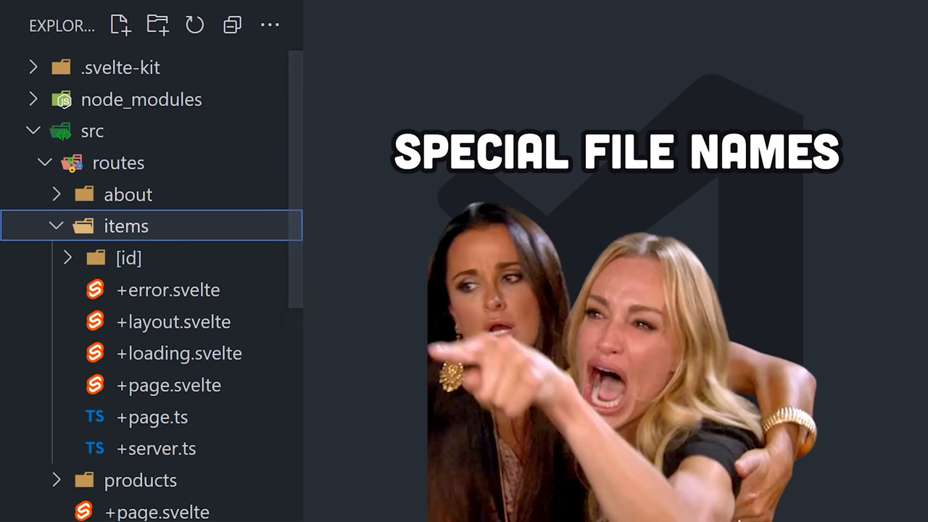
pyautogui.scroll(-3)
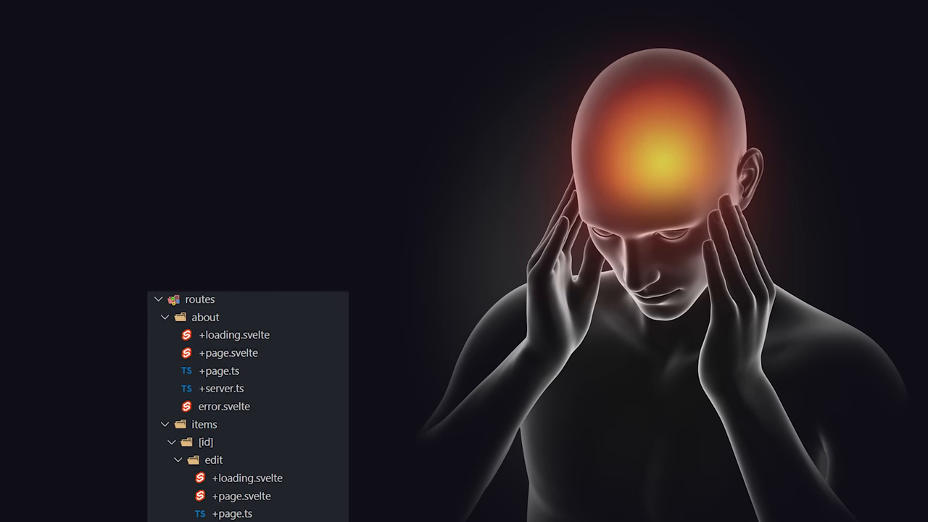
pyautogui.scroll(-3)
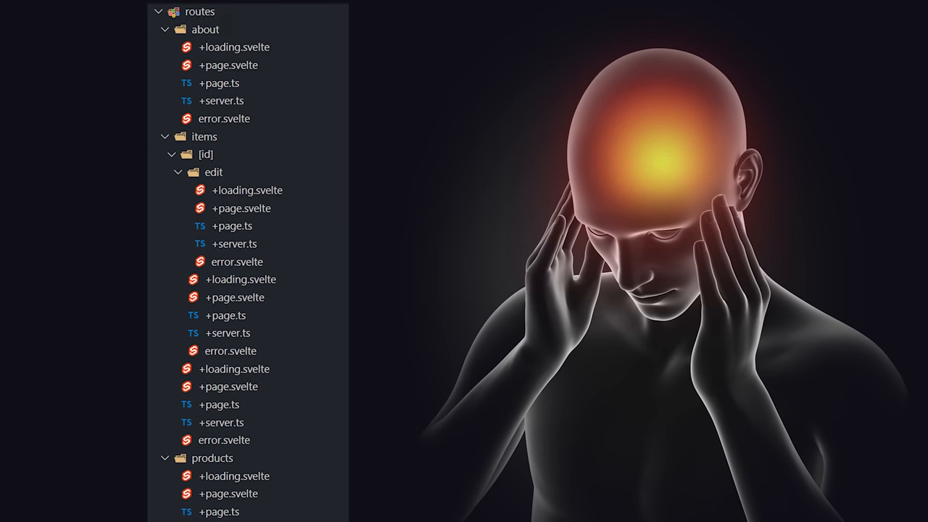
pyautogui.scroll(-3)
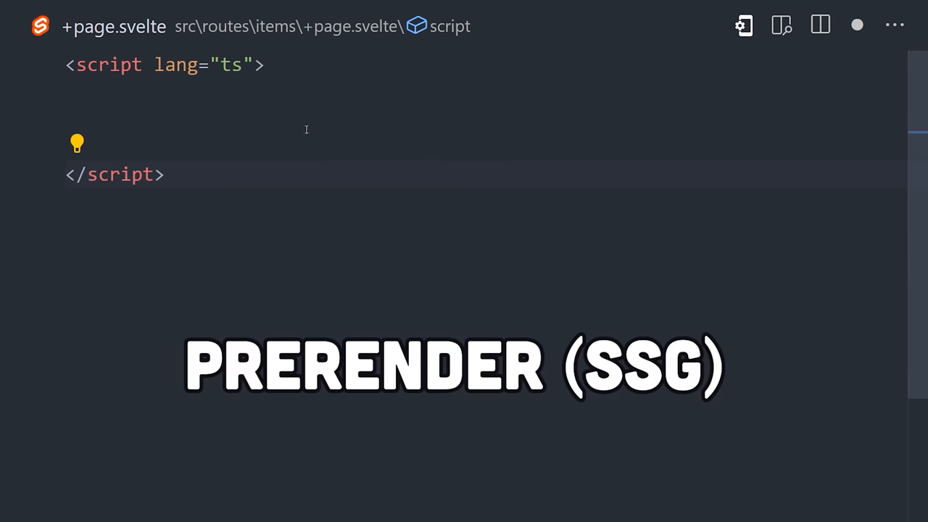
# Export prerender = true and ssr = false in the items page script with explanatory comments.
pyautogui.write('export const prerender = true; // render at build time')
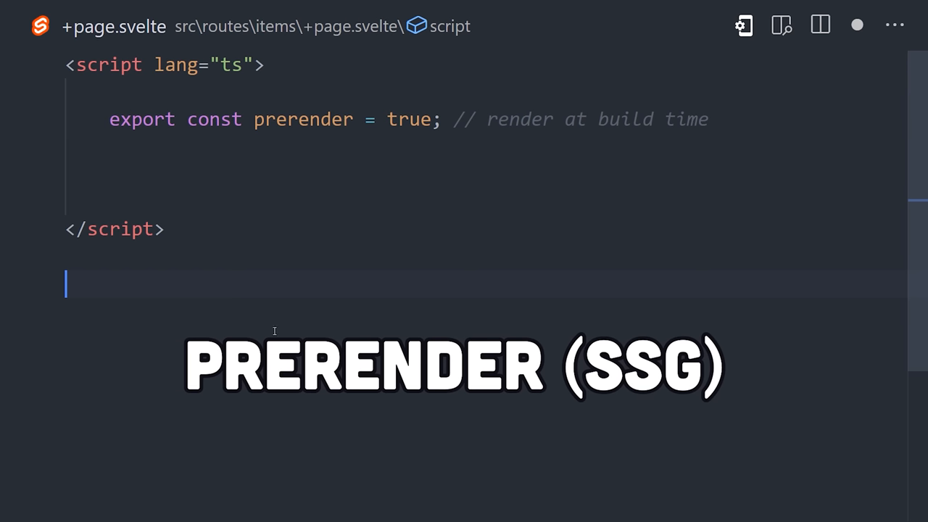
pyautogui.write('export const ssr = false; // disable server rendering')
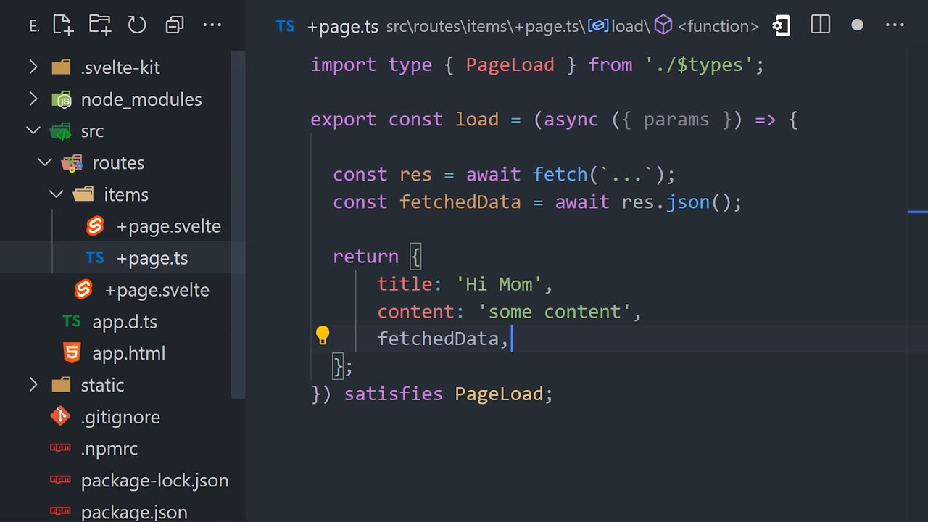
pyautogui.click(168, 226)
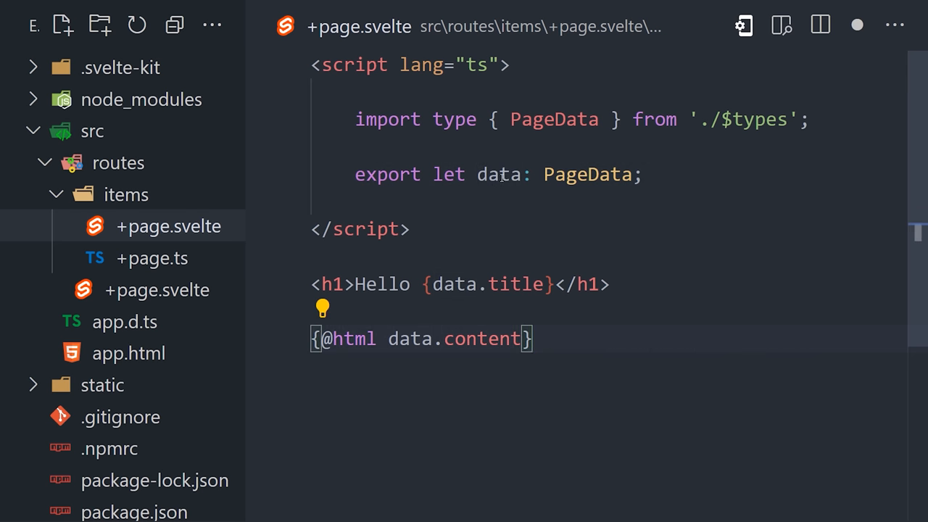
pyautogui.moveTo(499, 174)
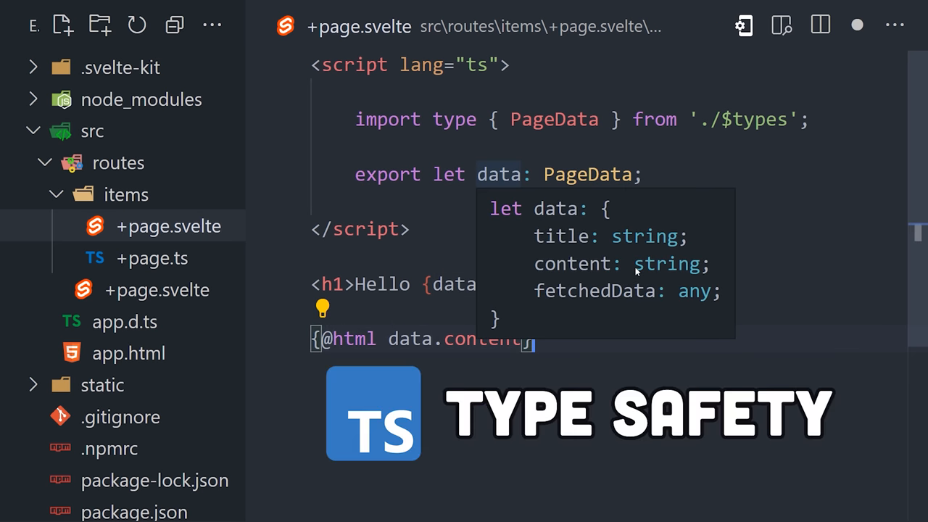
pyautogui.click(153, 258)
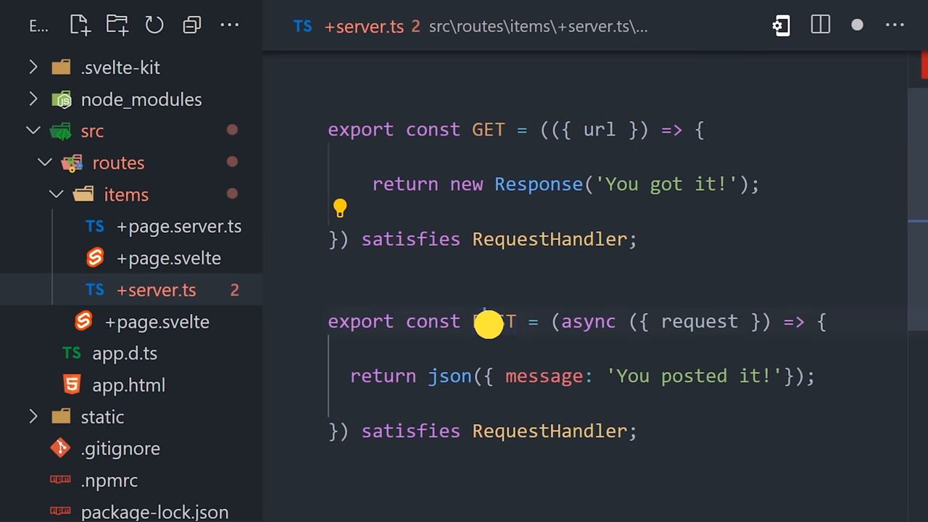
# Select the POST RequestHandler name in items/+server.ts alongside the GET handler.
pyautogui.doubleClick(493, 322)
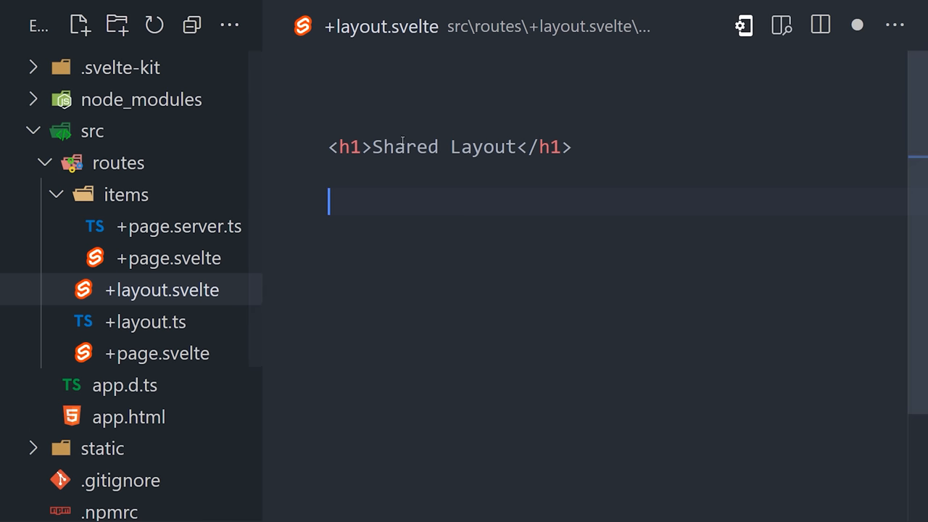
# Add <slot></slot> under the Shared Layout heading, then move to +layout.ts.
pyautogui.write('<slot></slot>')
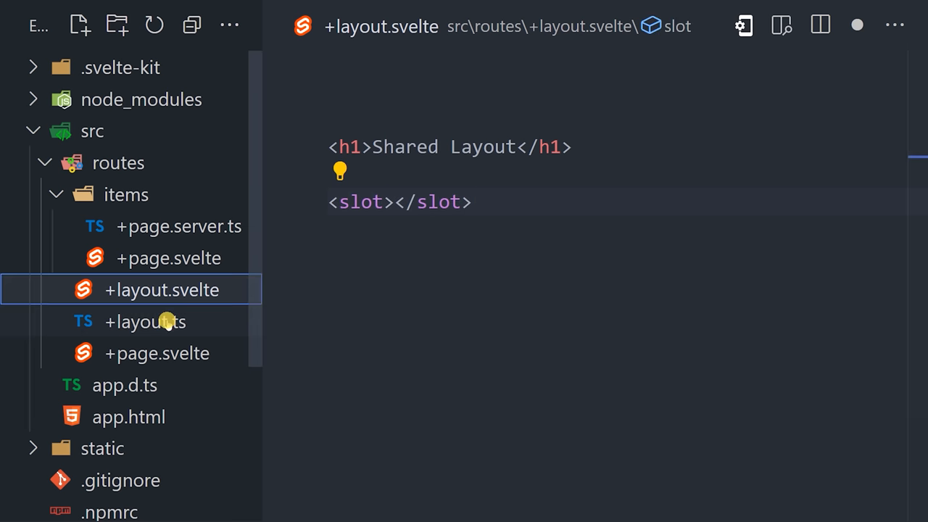
pyautogui.click(145, 322)
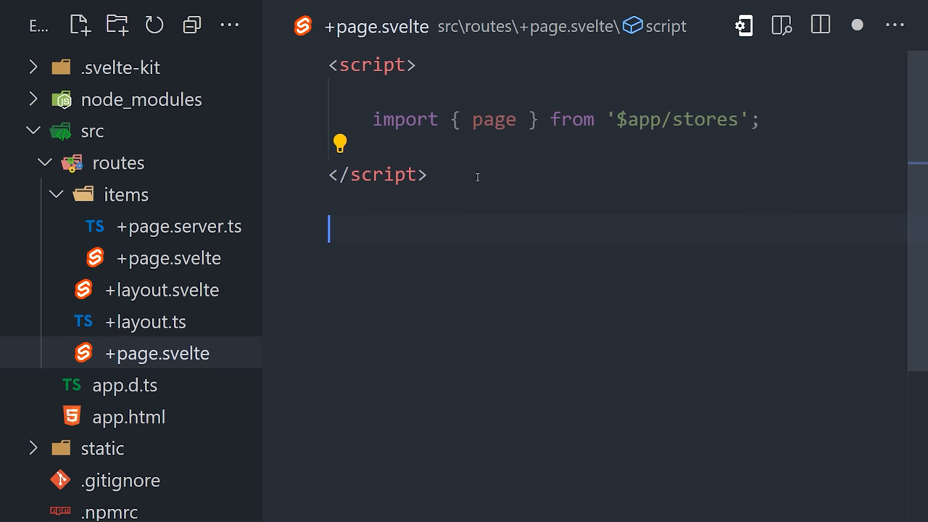
# Add an h1 showing $page.data.title with { page } imported from $app/stores.
pyautogui.write('<h1>k/h1>')
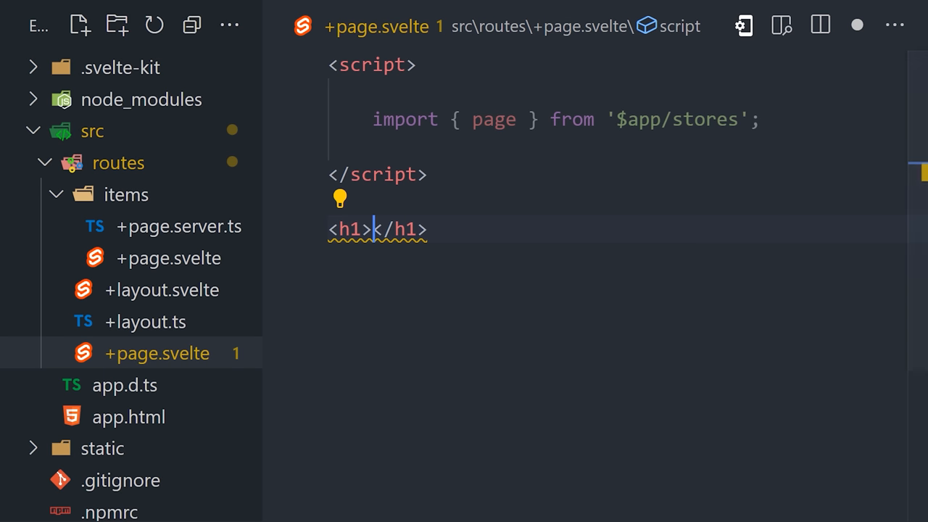
pyautogui.write('{ page }')
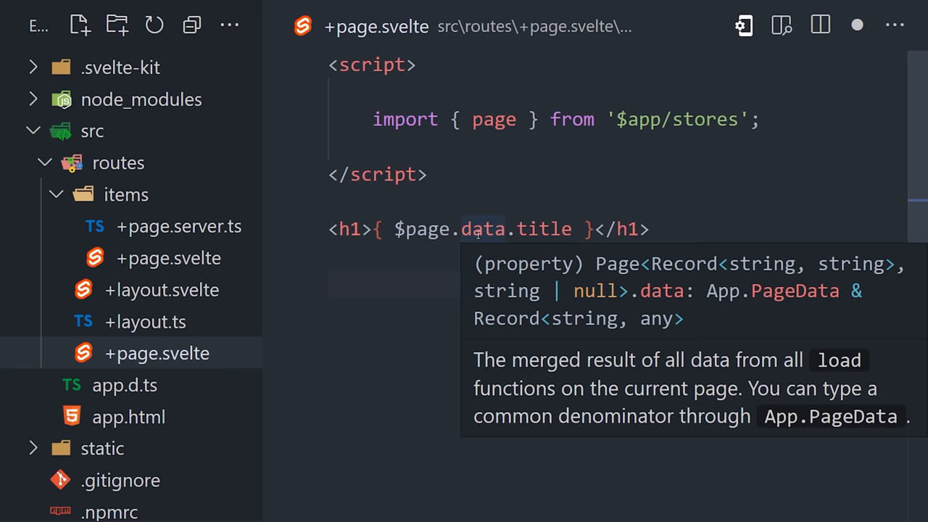
pyautogui.moveTo(109, 304)
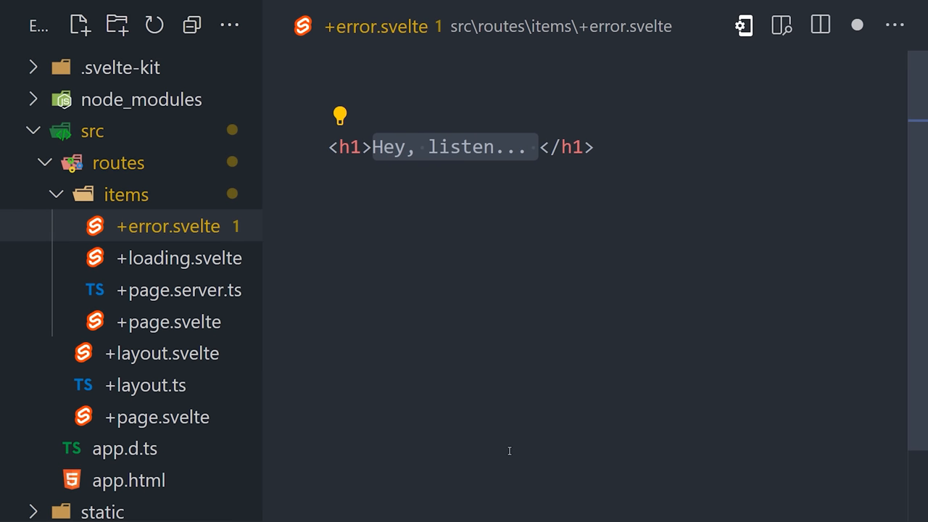
# Finish the error heading 'We f**ked up', then move to items/+page.server.ts.
pyautogui.write('We f**ked up')
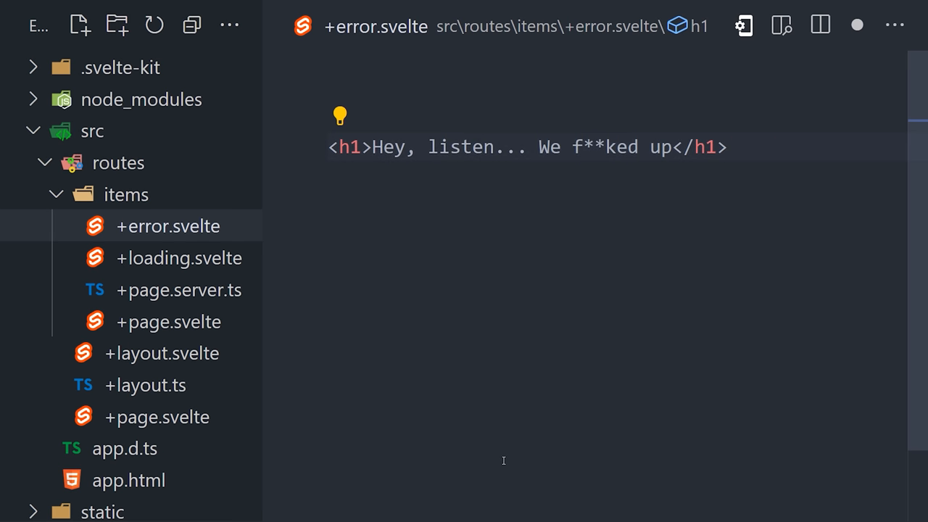
pyautogui.click(177, 290)
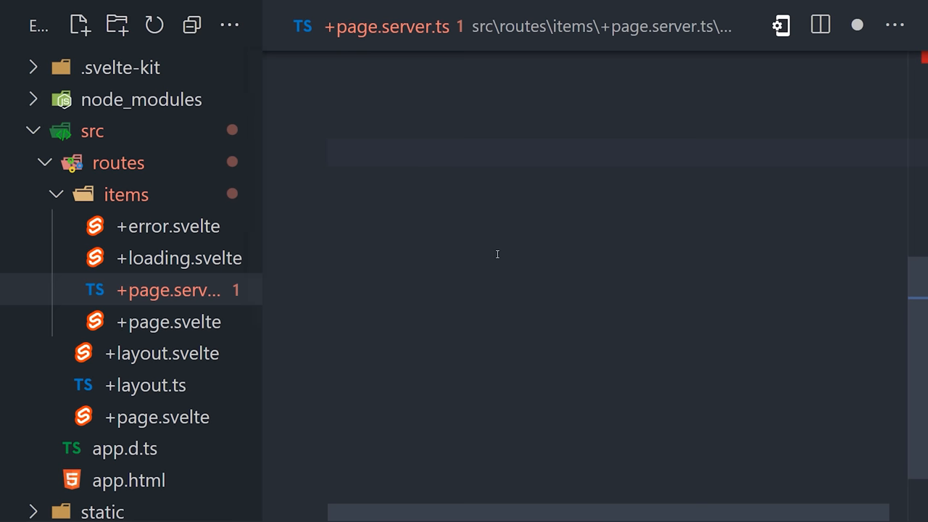